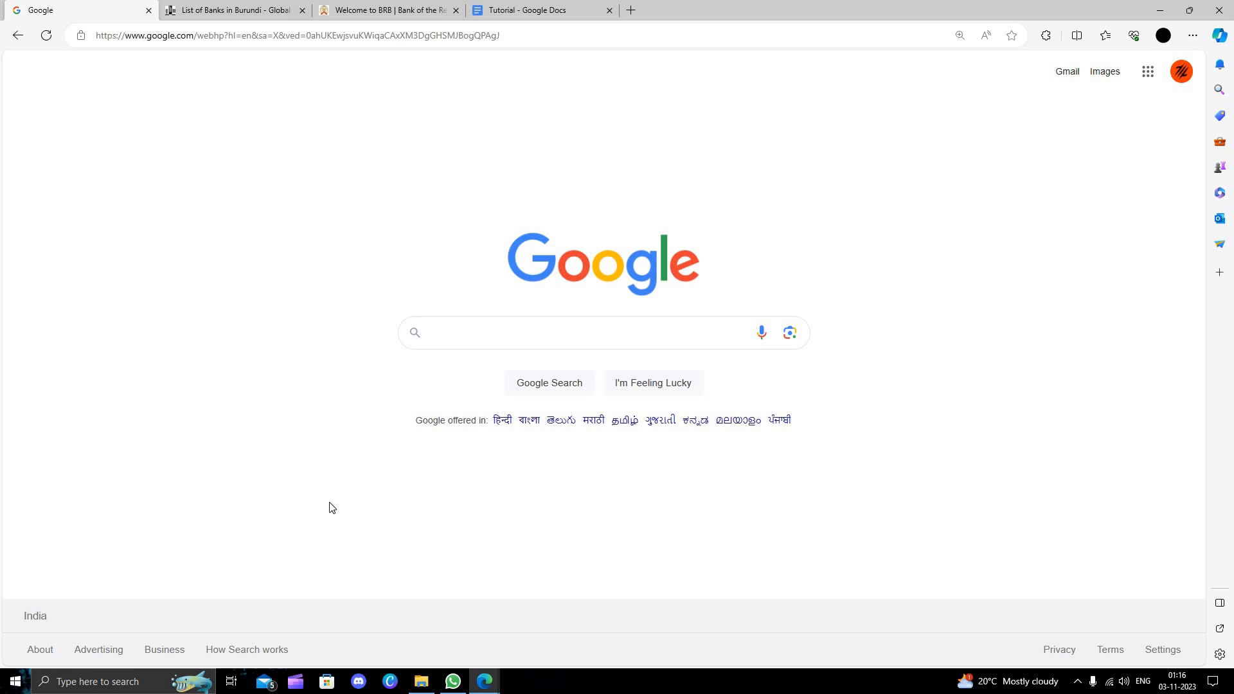
Search Google for 'top banks in burundi' and reach the BRB homepage via the Global Brands list
{"action": "left_click", "coordinate": [603, 332]}
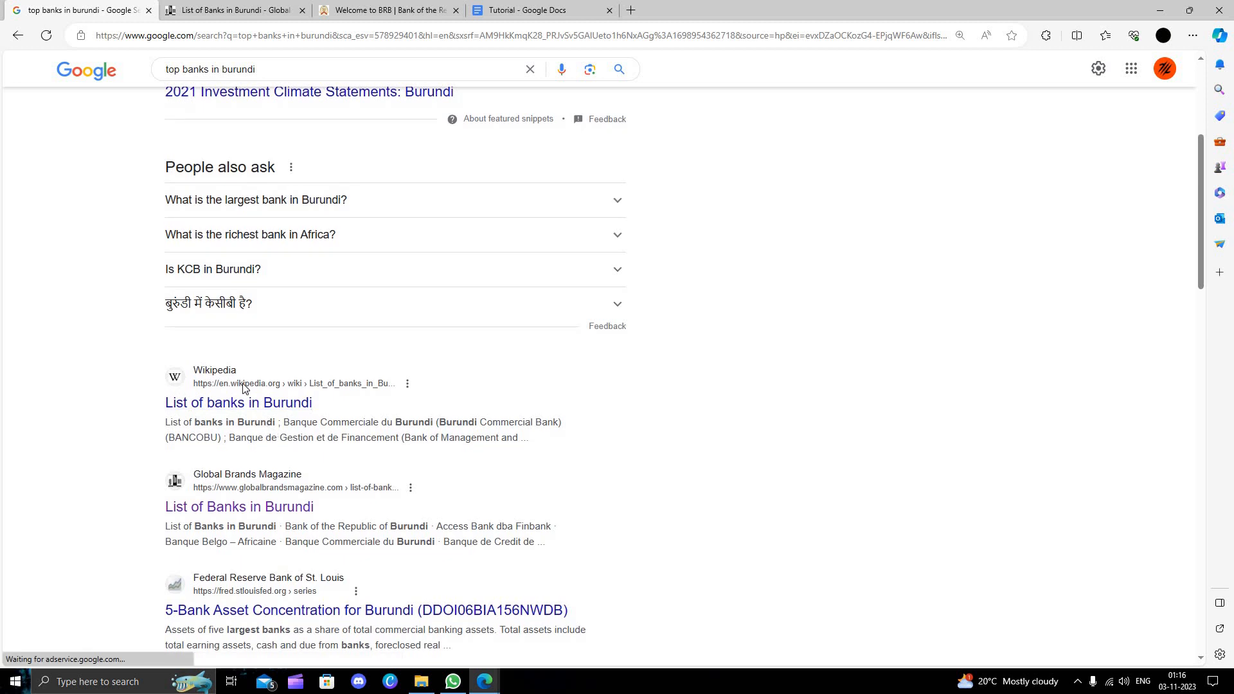
{"action": "left_click", "coordinate": [239, 506]}
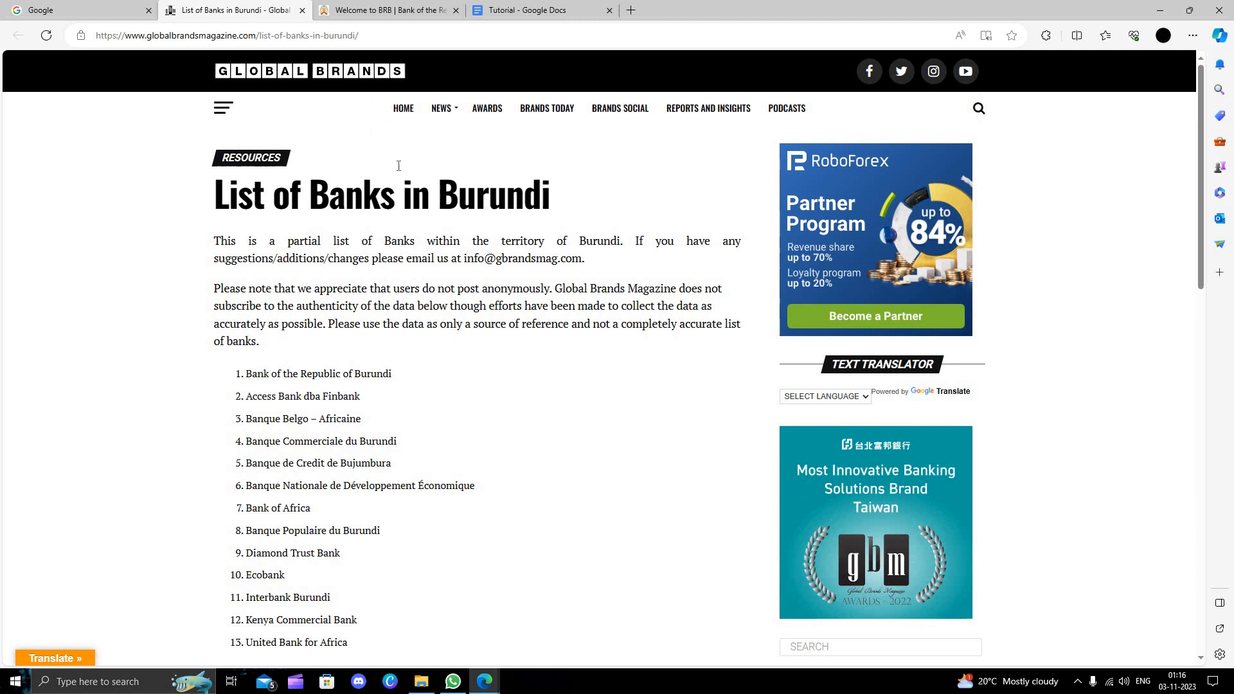
{"action": "left_click", "coordinate": [386, 10]}
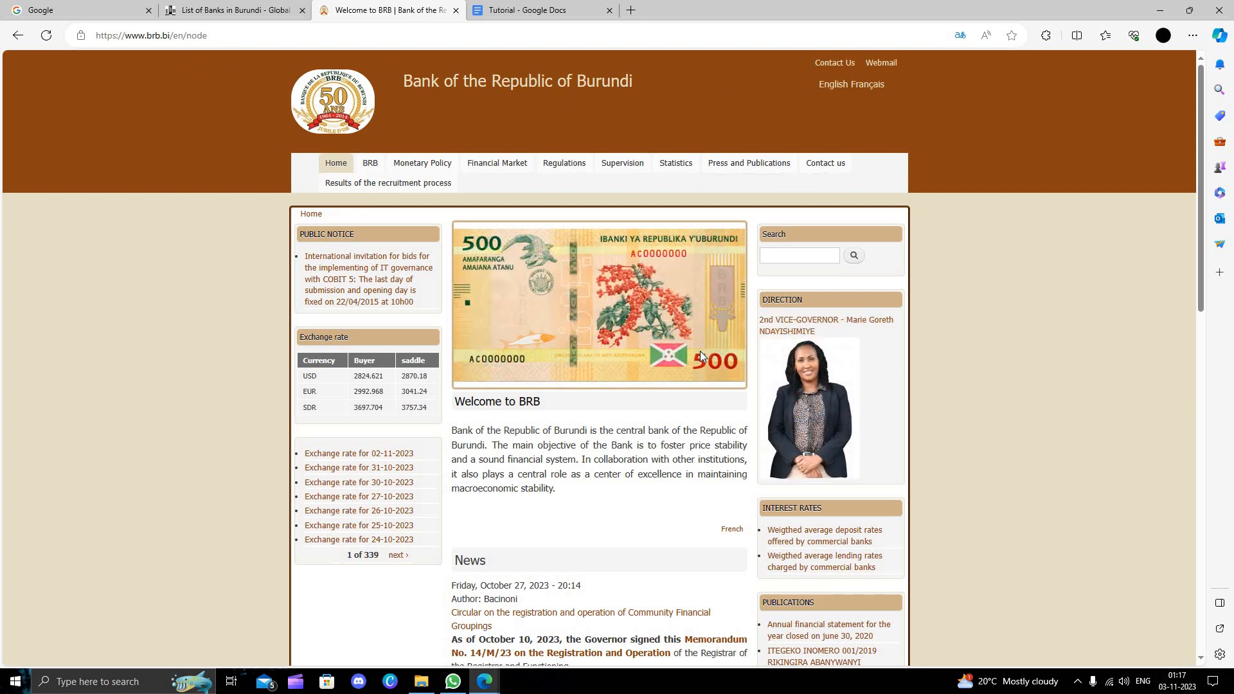
Scroll down the Bank of the Republic of Burundi homepage toward the Contact us page
{"action": "scroll", "scroll_direction": "down", "scroll_amount": 3}
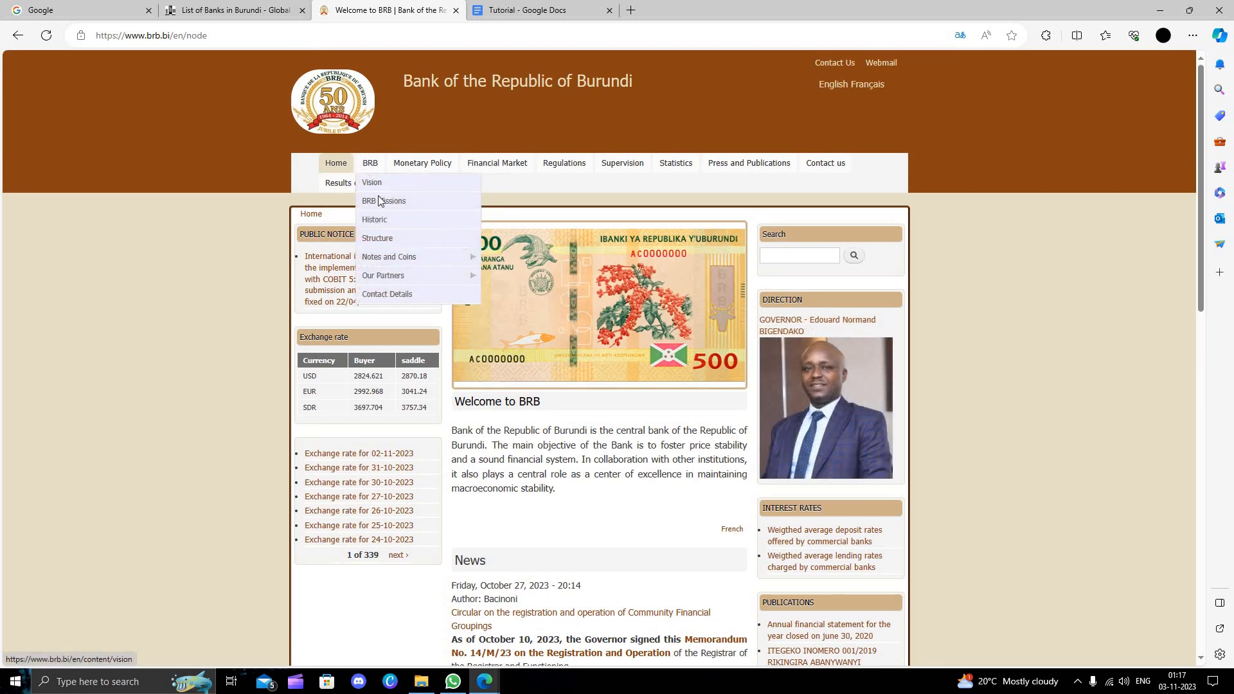
{"action": "mouse_move", "coordinate": [217, 252]}
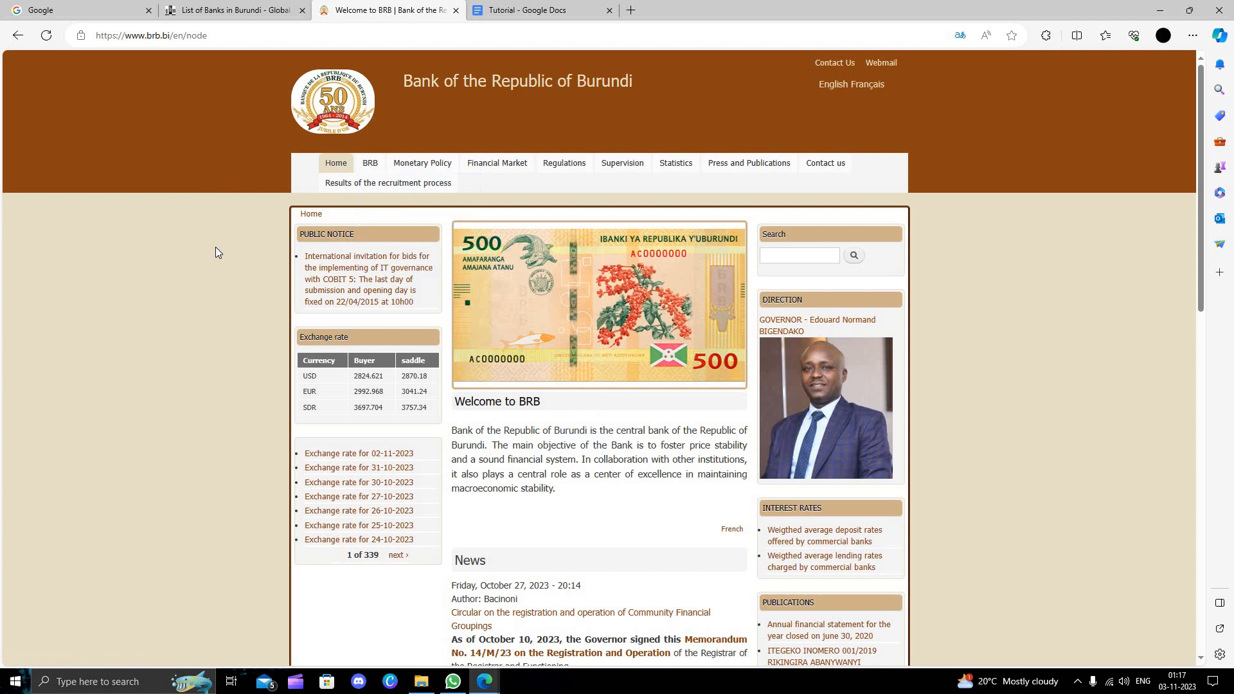
{"action": "scroll", "scroll_direction": "down", "scroll_amount": 3}
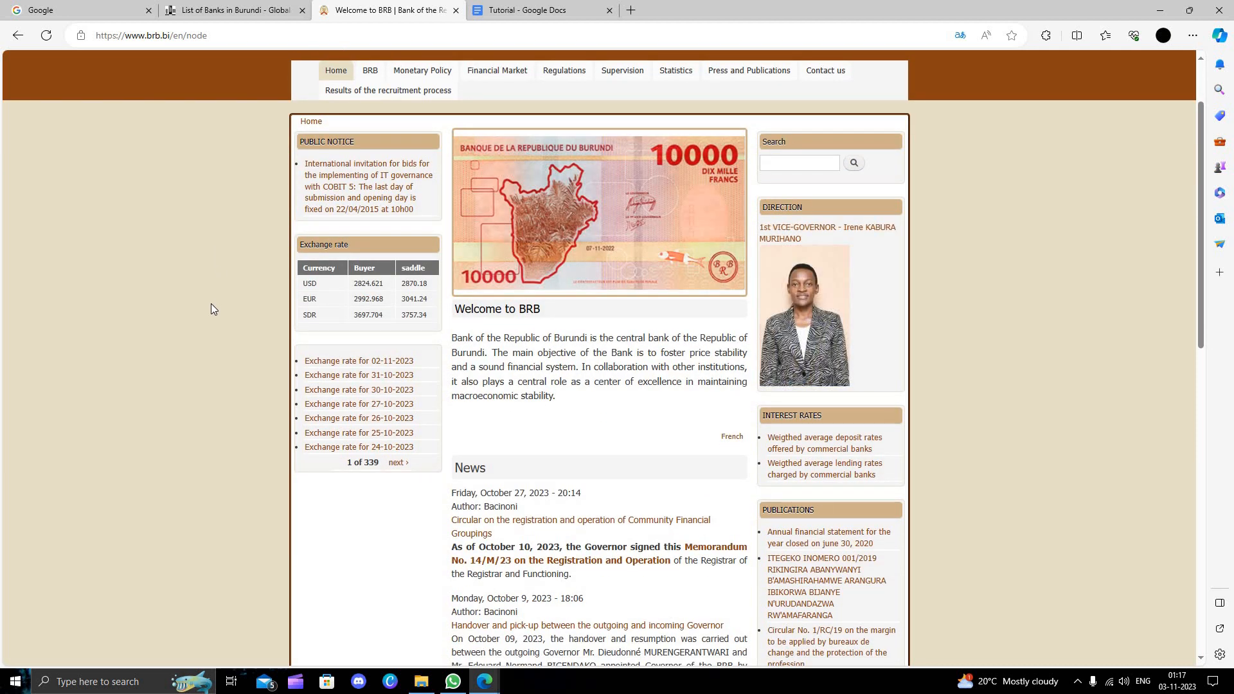
{"action": "scroll", "scroll_direction": "down", "scroll_amount": 3}
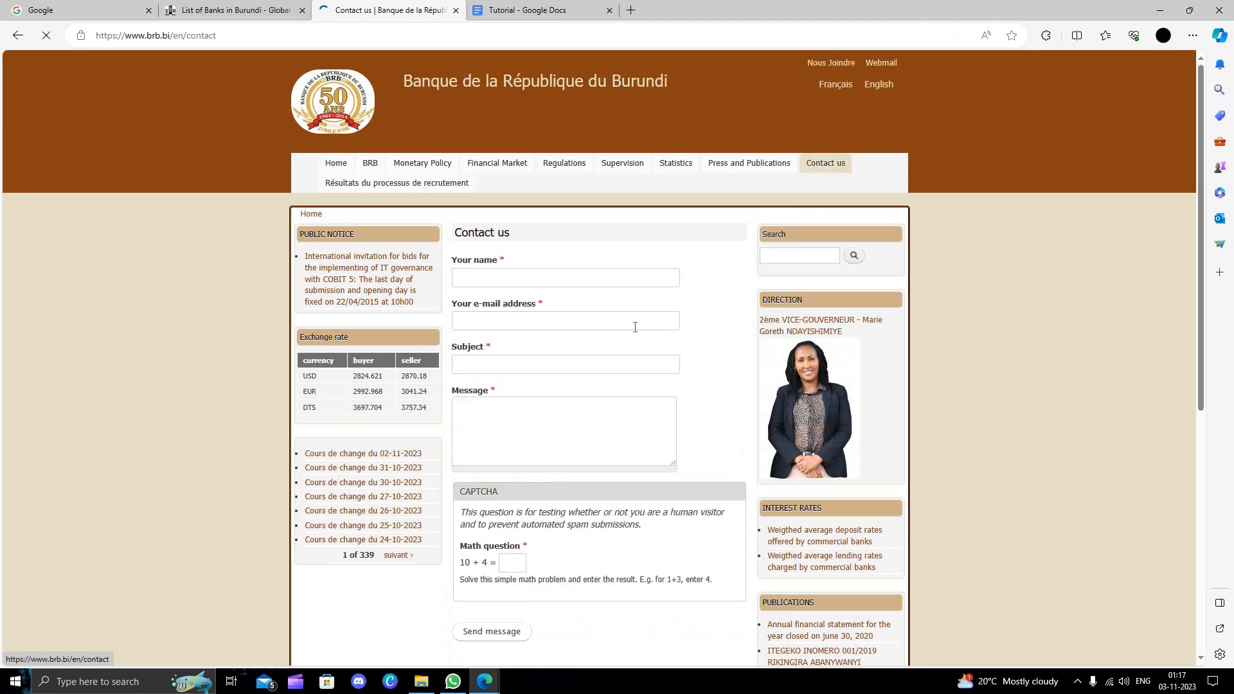
Type the name 'rammesrs' into the contact form's Your name field
{"action": "left_click", "coordinate": [564, 277]}
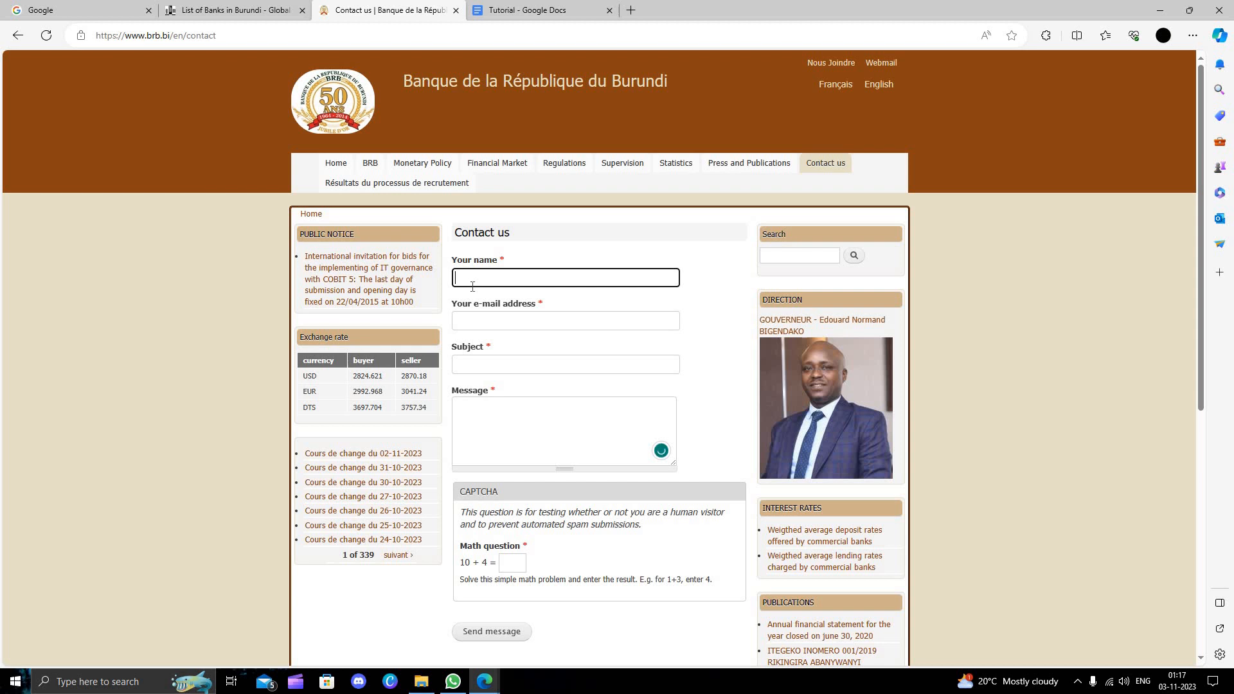
{"action": "type", "text": "rammesh"}
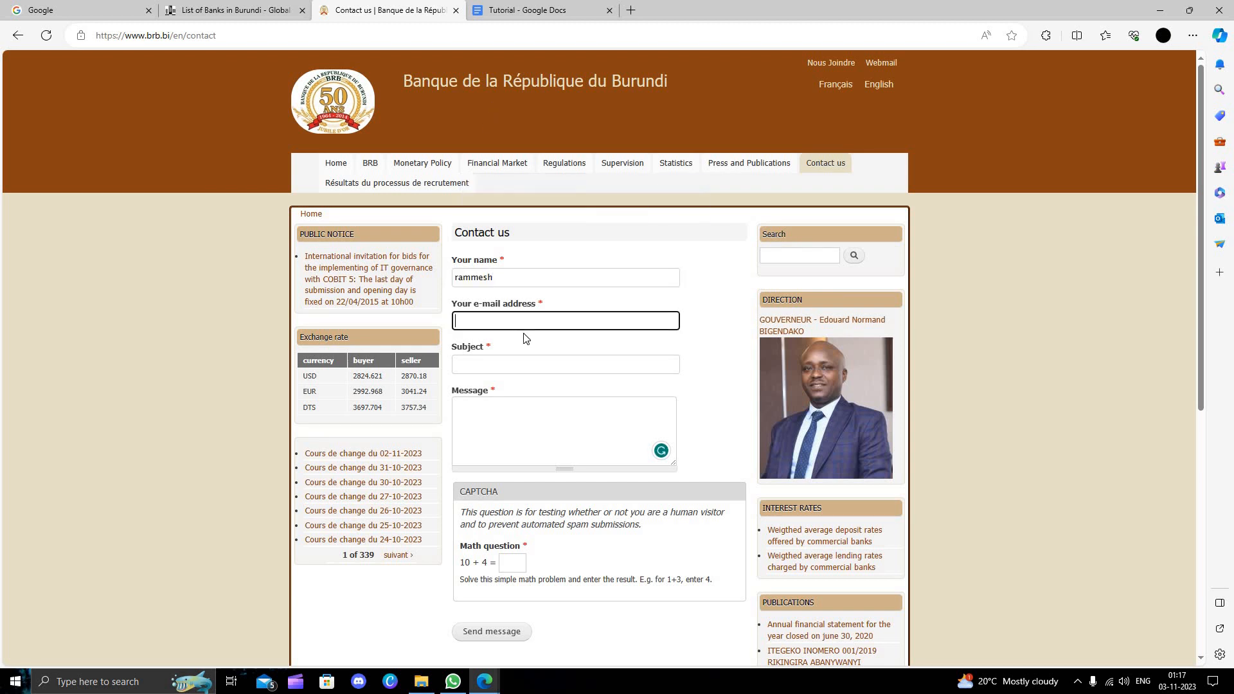
{"action": "type", "text": "rs"}
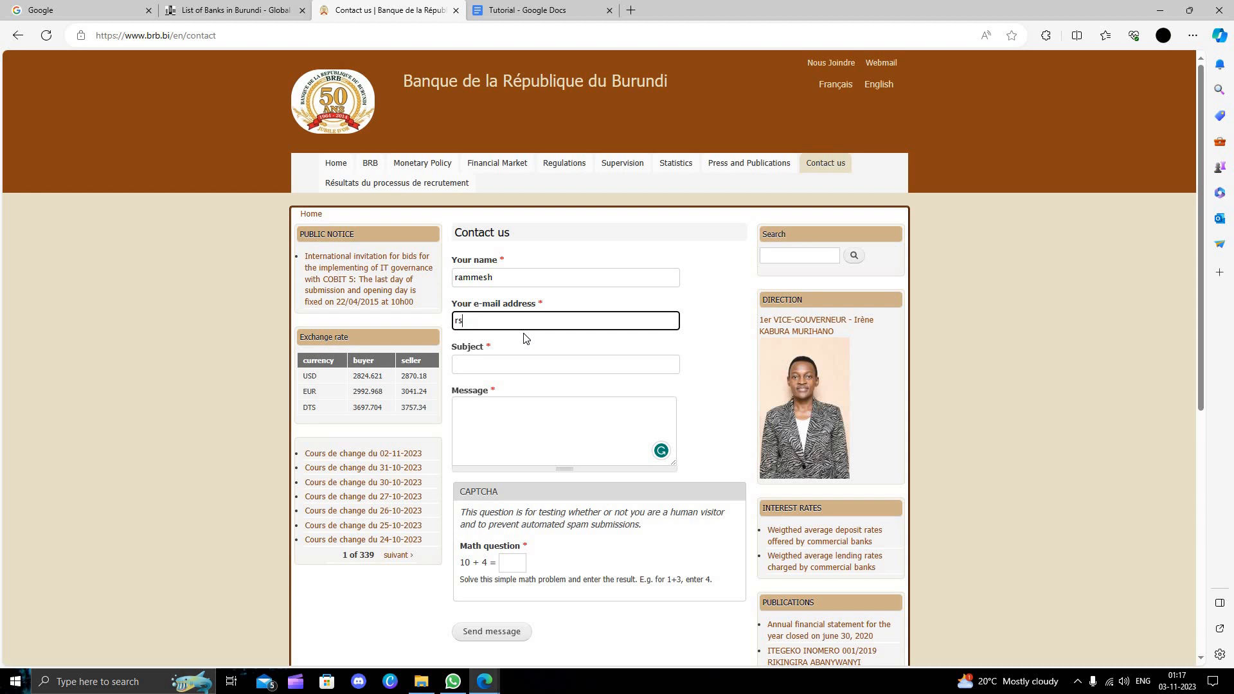
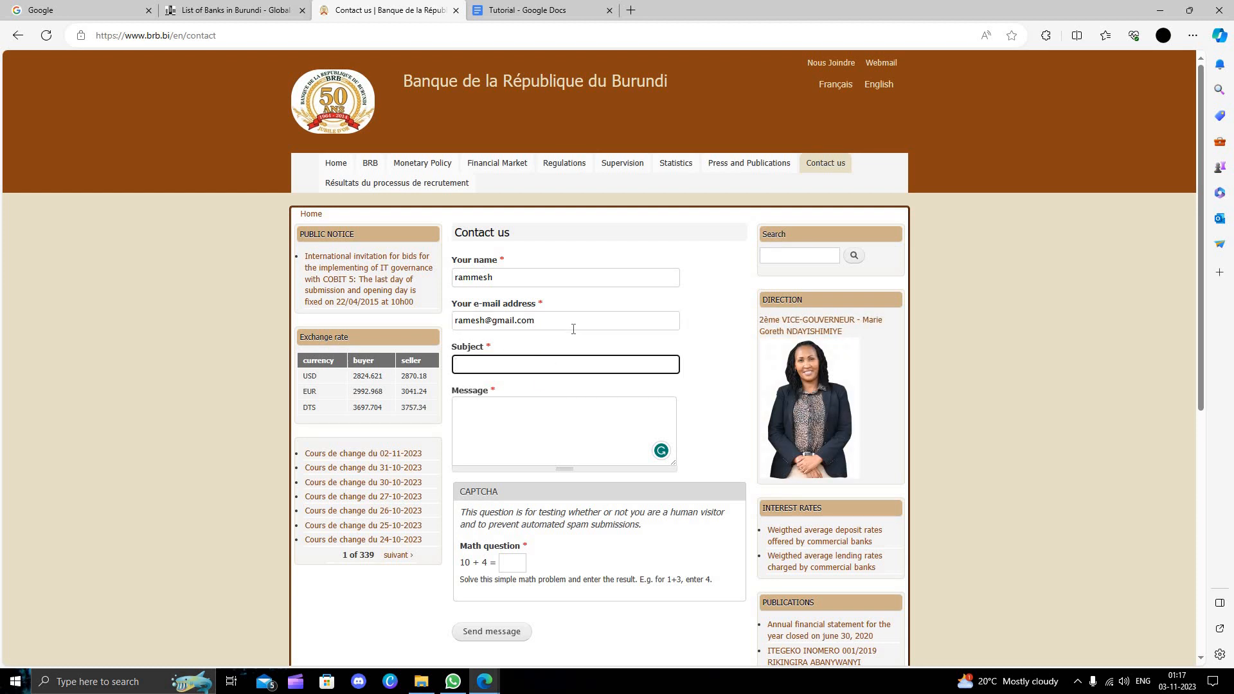
{"action": "scroll", "scroll_direction": "down", "scroll_amount": 3}
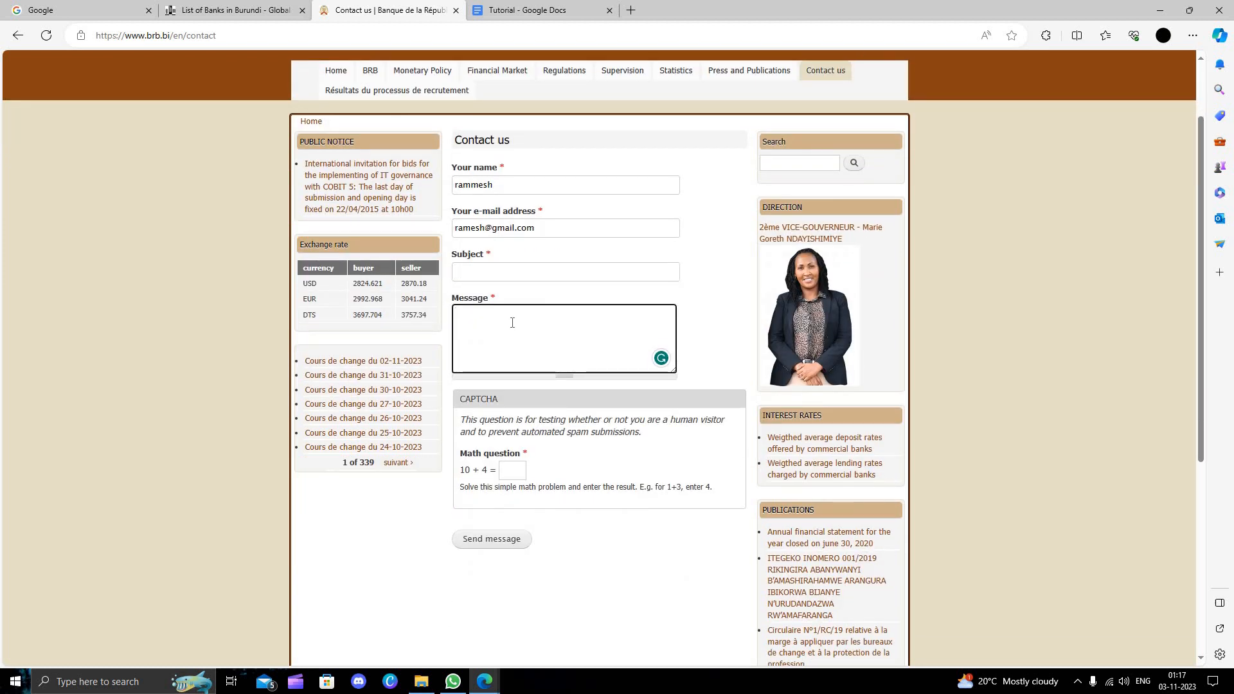
{"action": "scroll", "scroll_direction": "down", "scroll_amount": 3}
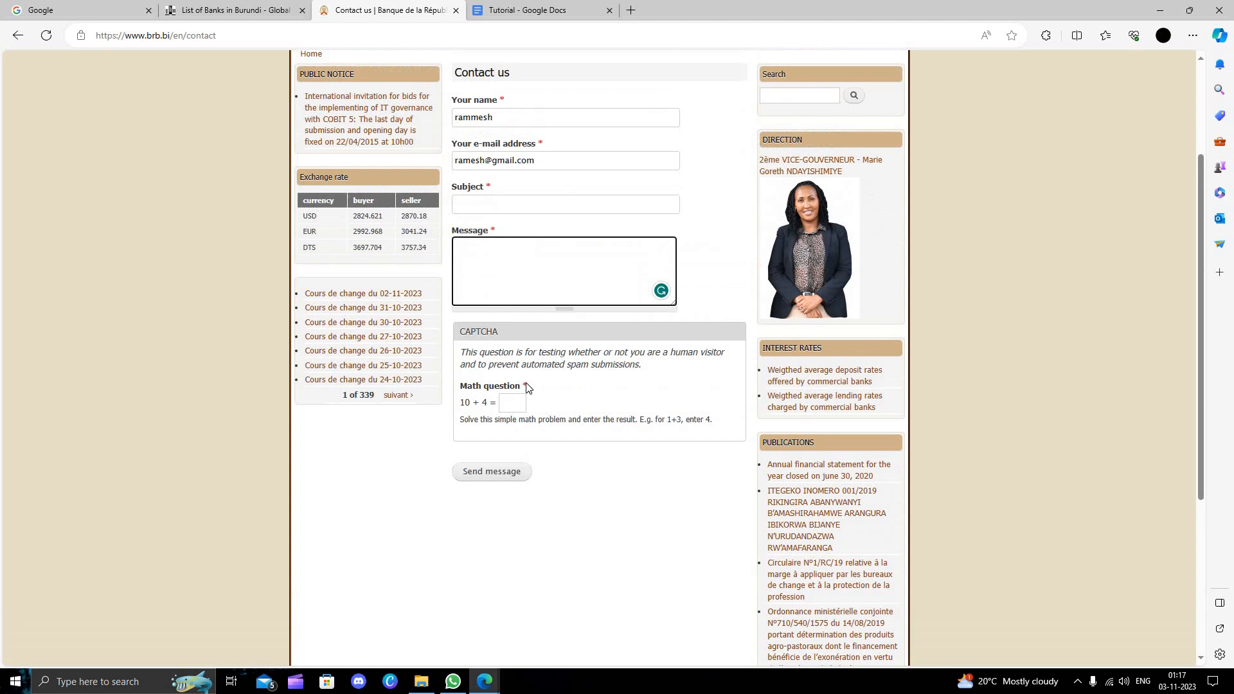
{"action": "scroll", "scroll_direction": "up", "scroll_amount": 3}
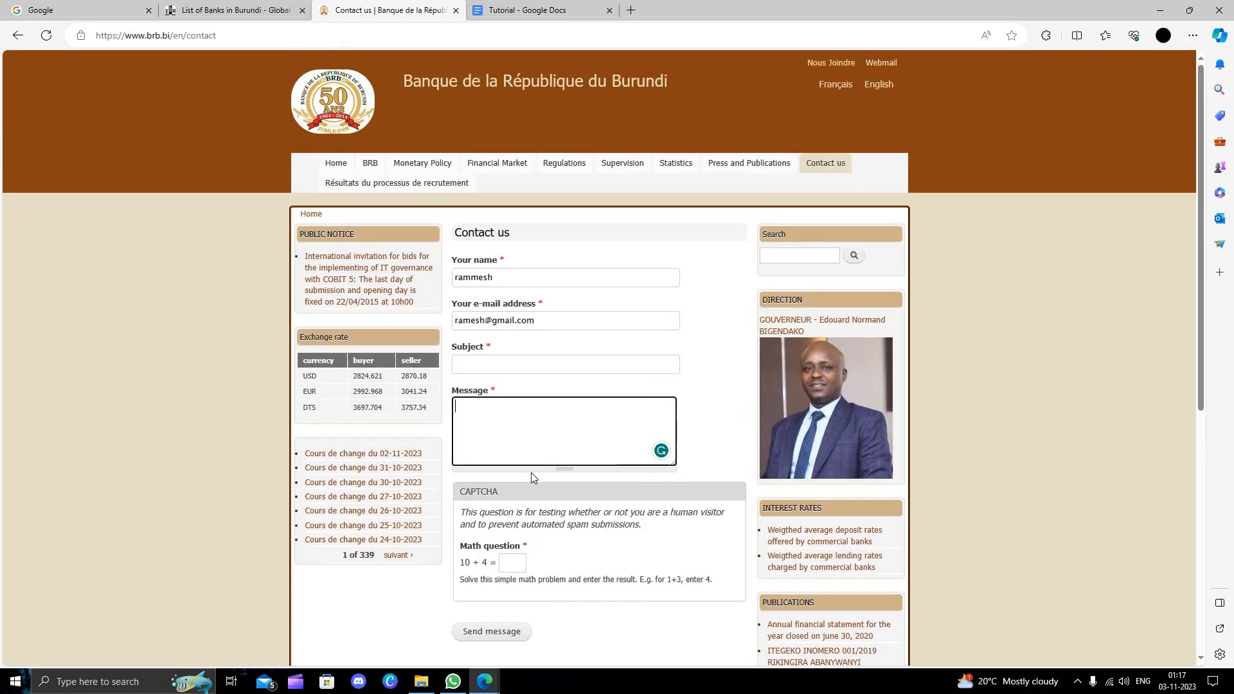
{"action": "scroll", "scroll_direction": "down", "scroll_amount": 3}
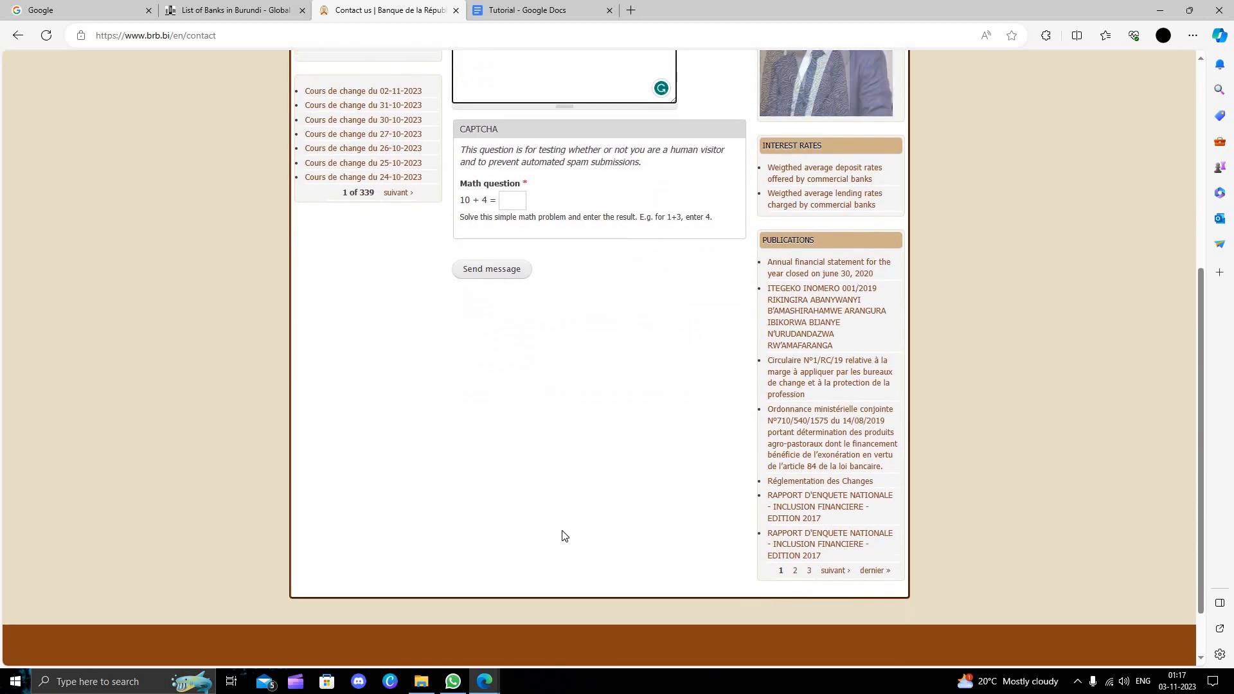
{"action": "scroll", "scroll_direction": "up", "scroll_amount": 3}
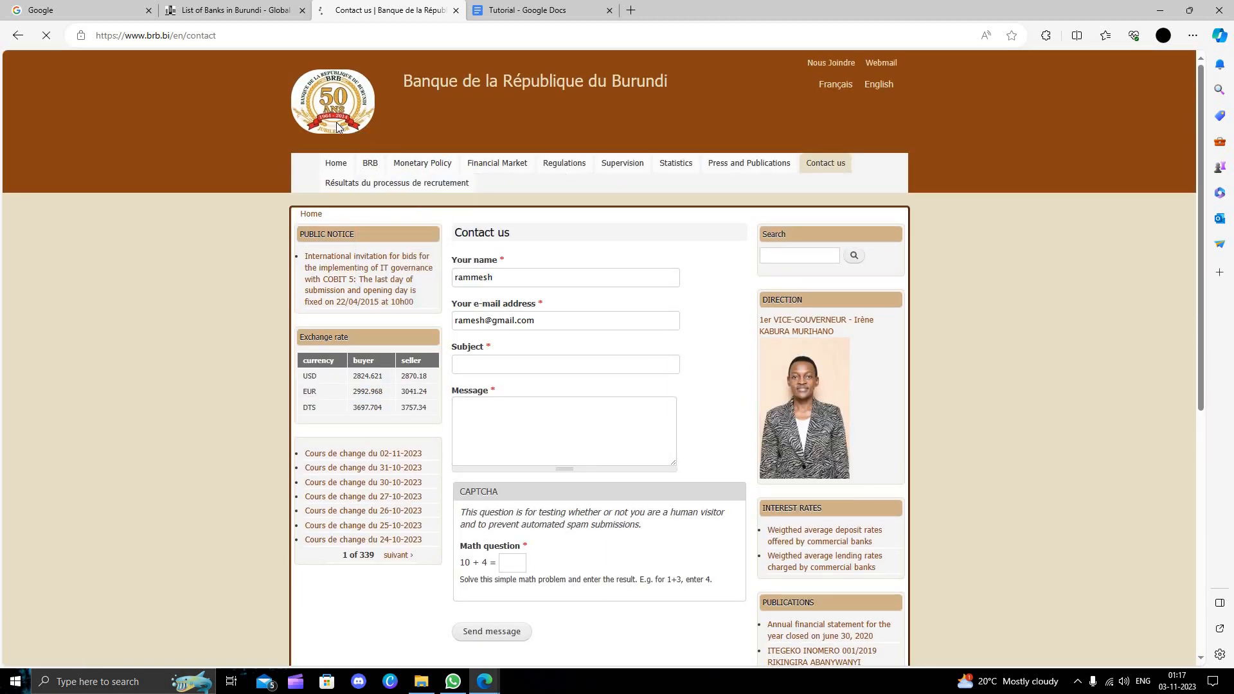
Reopen the BRB homepage, translate it from French to English, then show the Tutorial doc
{"action": "left_click", "coordinate": [335, 162]}
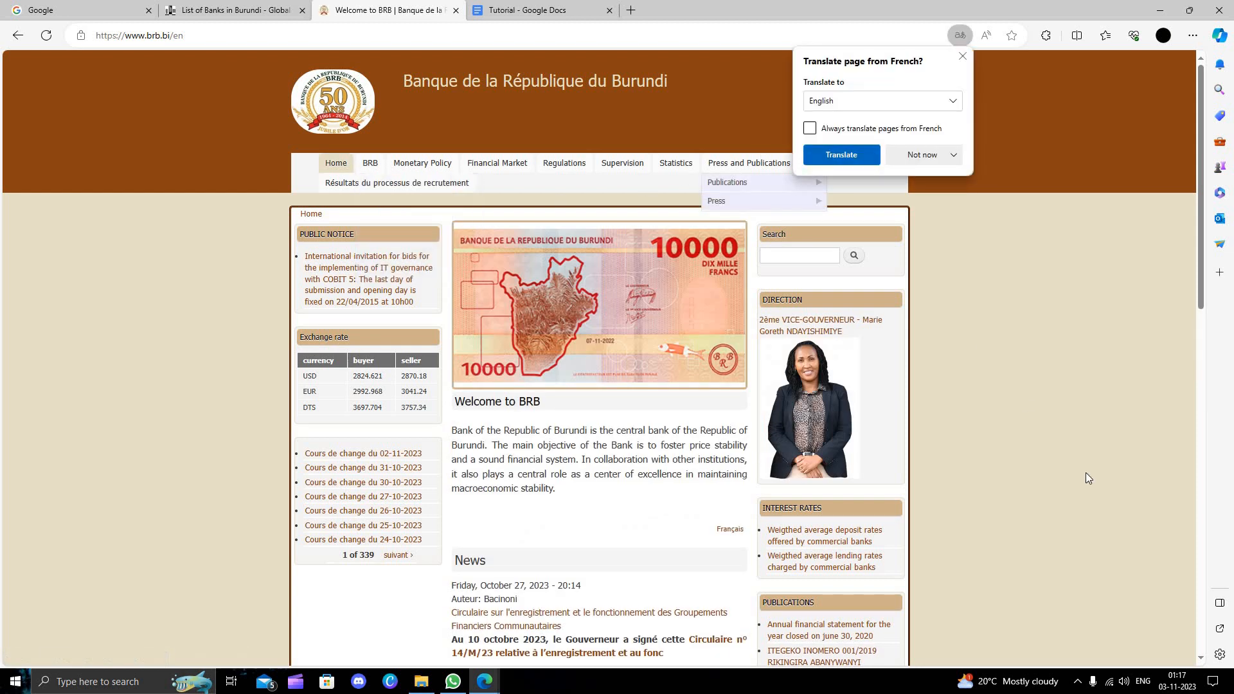
{"action": "left_click", "coordinate": [840, 154]}
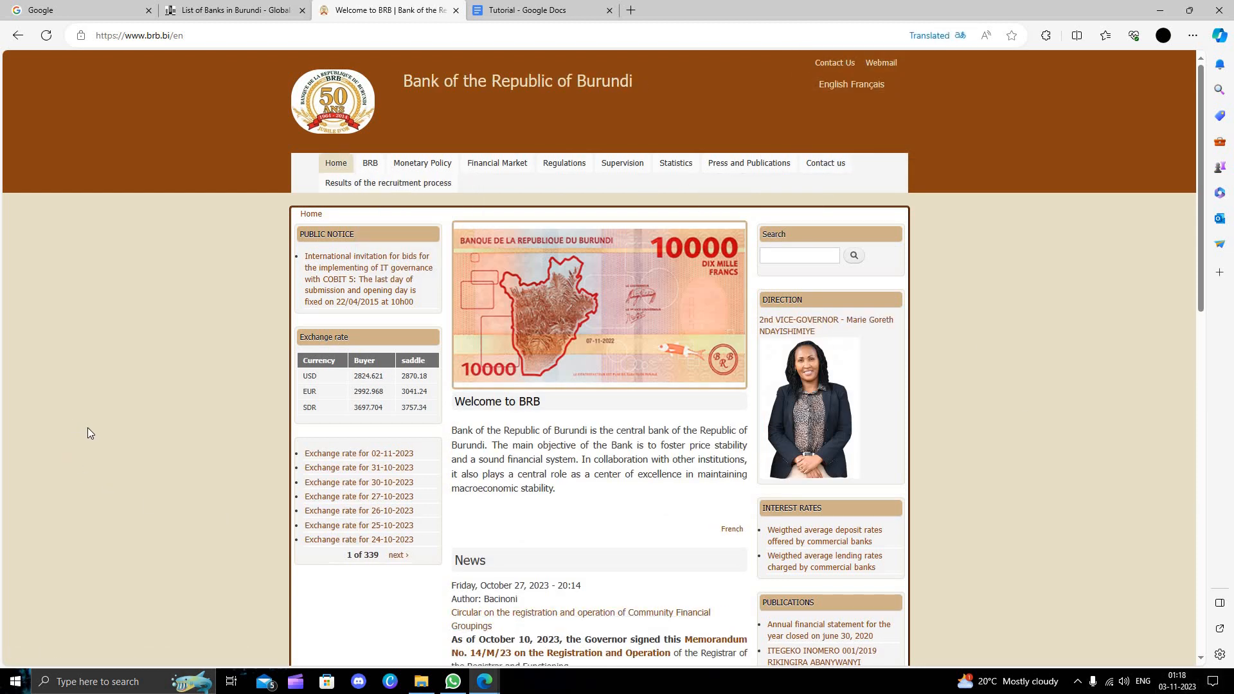
{"action": "scroll", "scroll_direction": "down", "scroll_amount": 3}
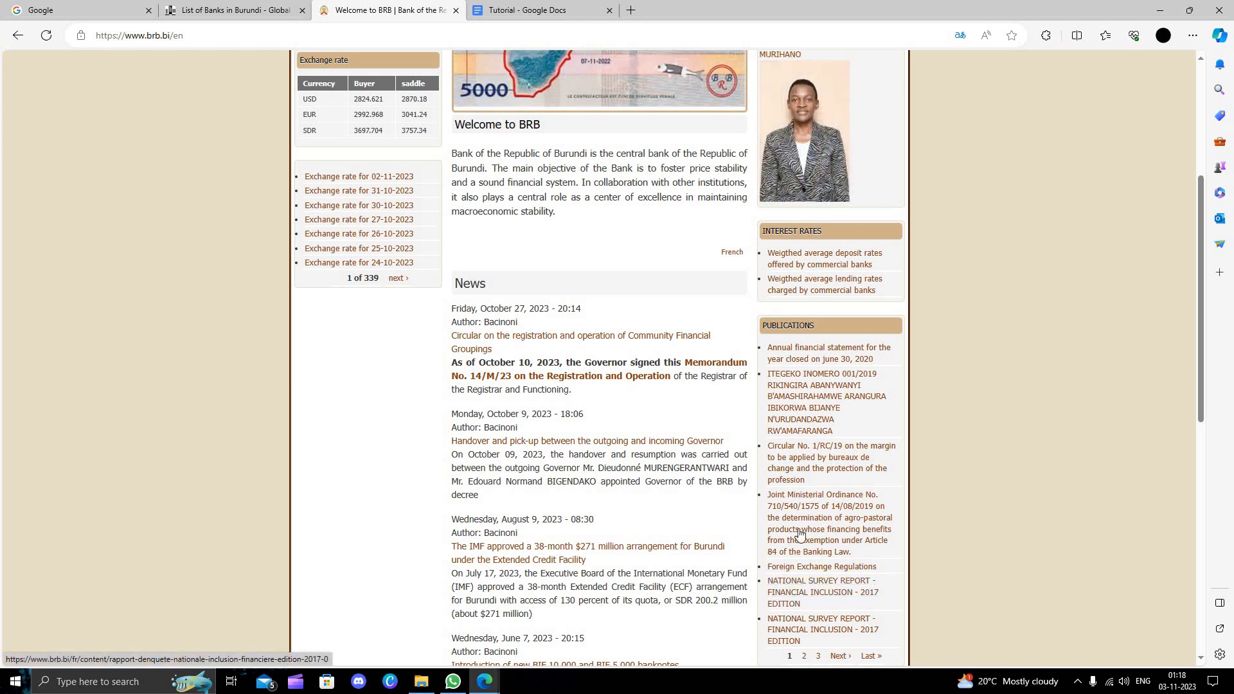
{"action": "scroll", "scroll_direction": "up", "scroll_amount": 3}
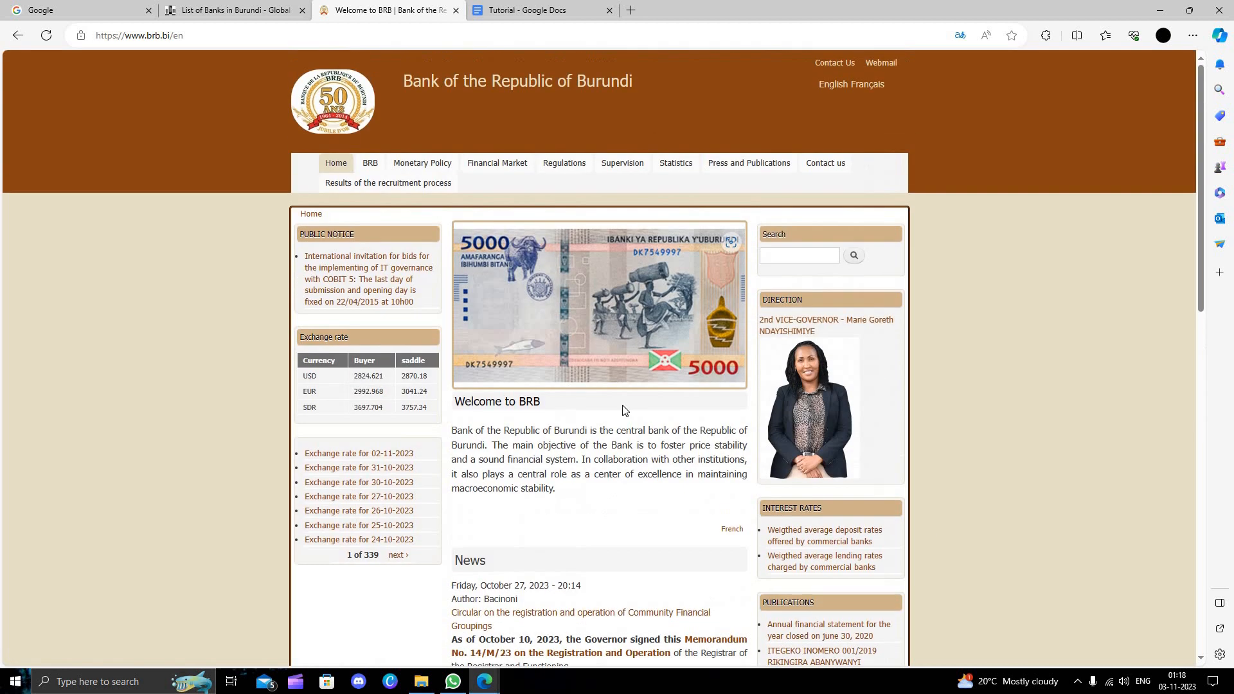
{"action": "left_click", "coordinate": [385, 9]}
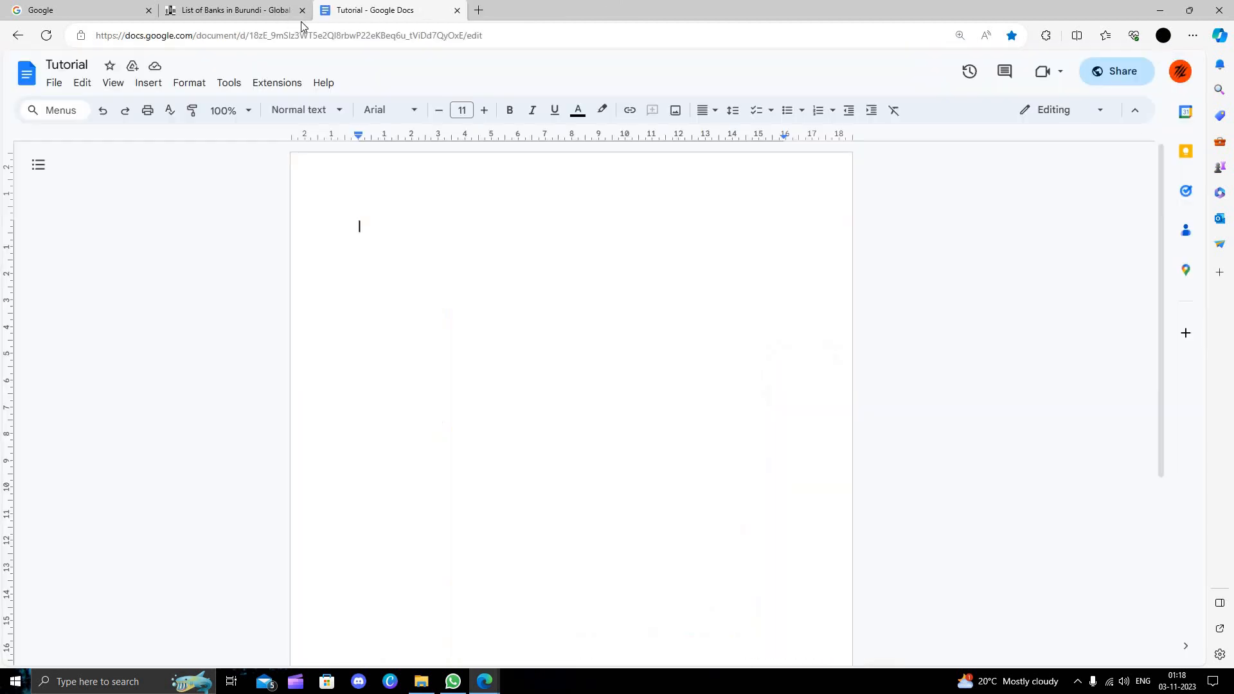